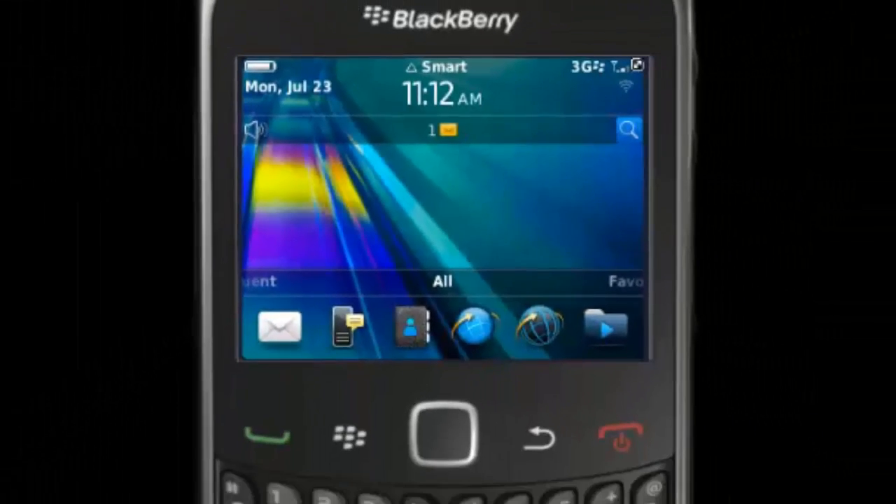
Search 'acti' from the home screen and reach Enterprise Activation via the Options results
text(activation)
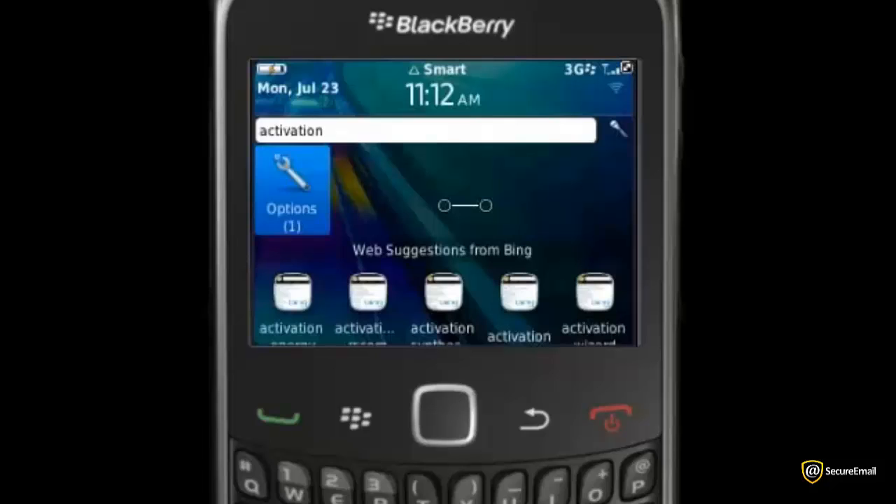
click(291, 189)
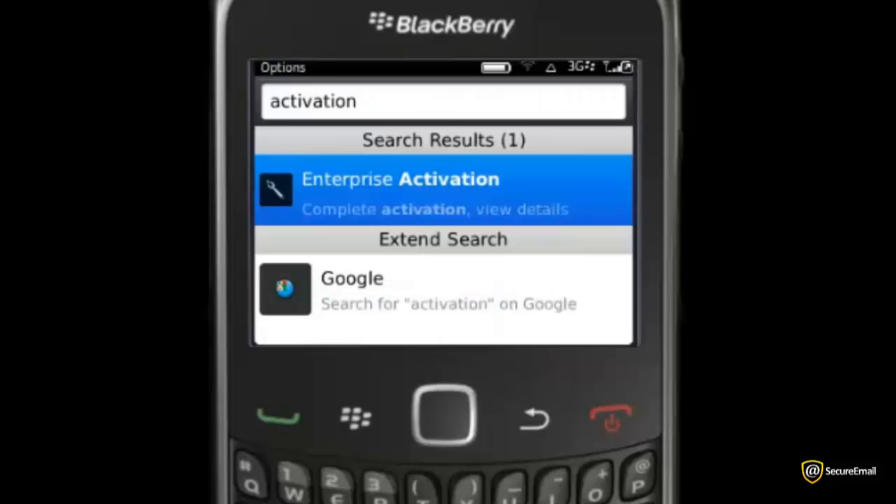
click(442, 189)
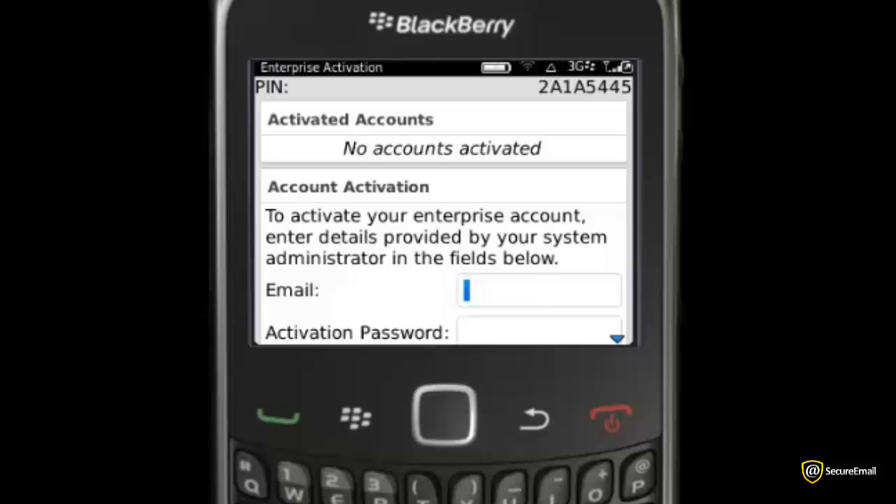
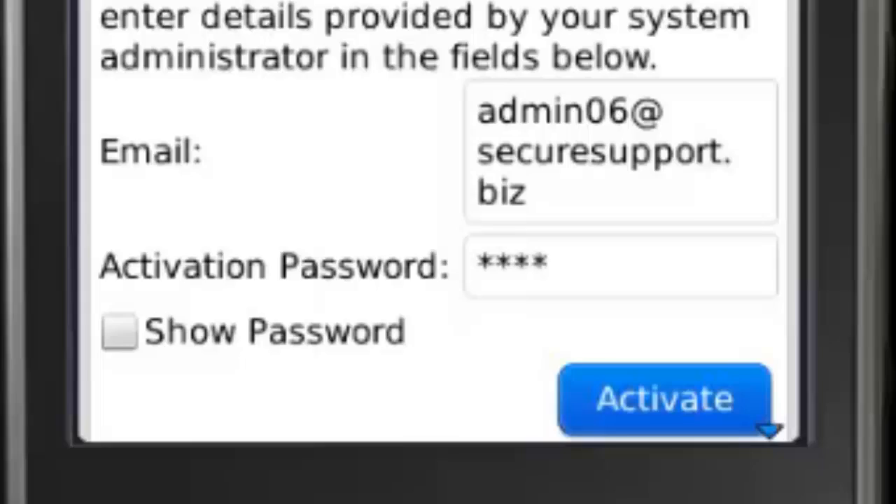
click(663, 399)
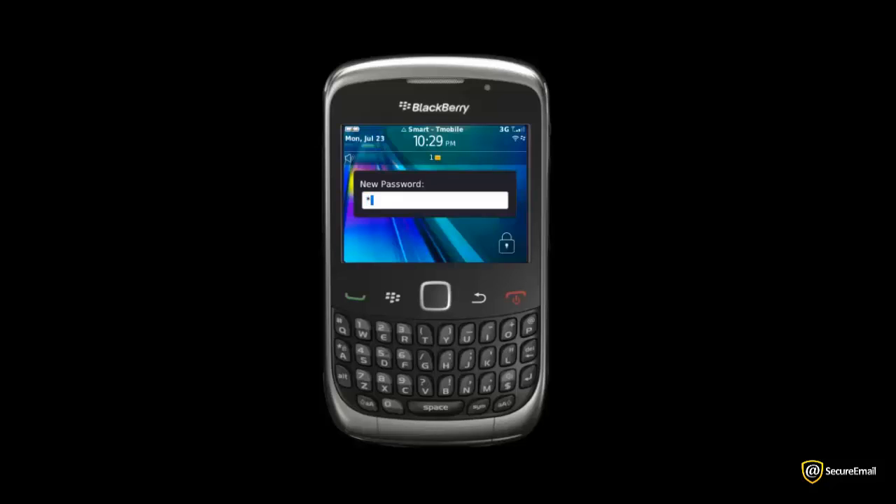
Enter the new device password at the New Password prompt
text(****)
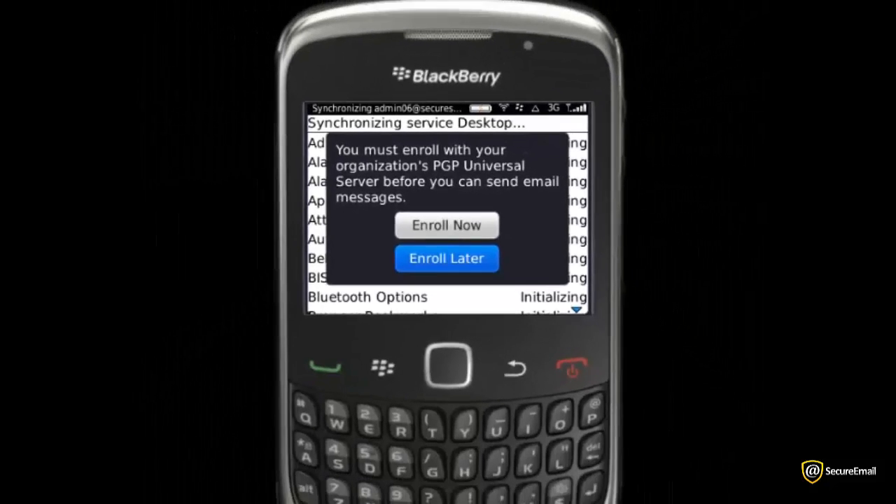
Choose Enroll Later on the PGP Universal Server enrollment prompt
click(446, 258)
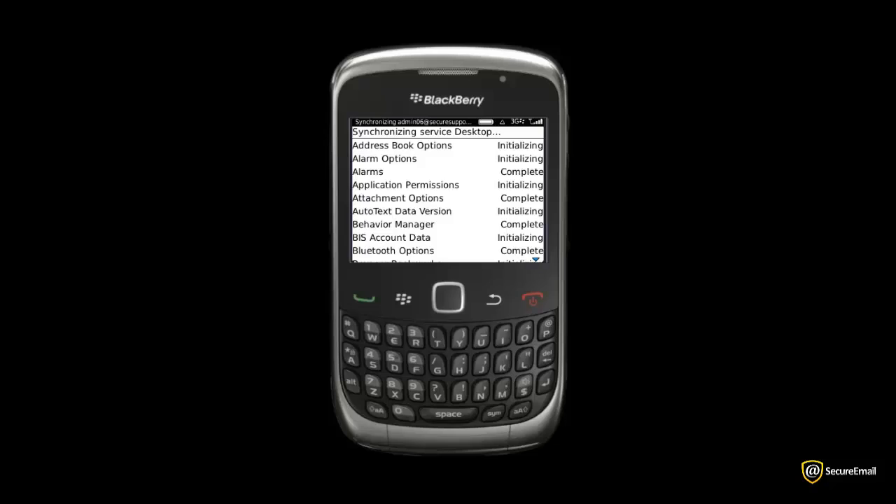
Close the synchronization status screen from its menu and return to the home screen
click(405, 300)
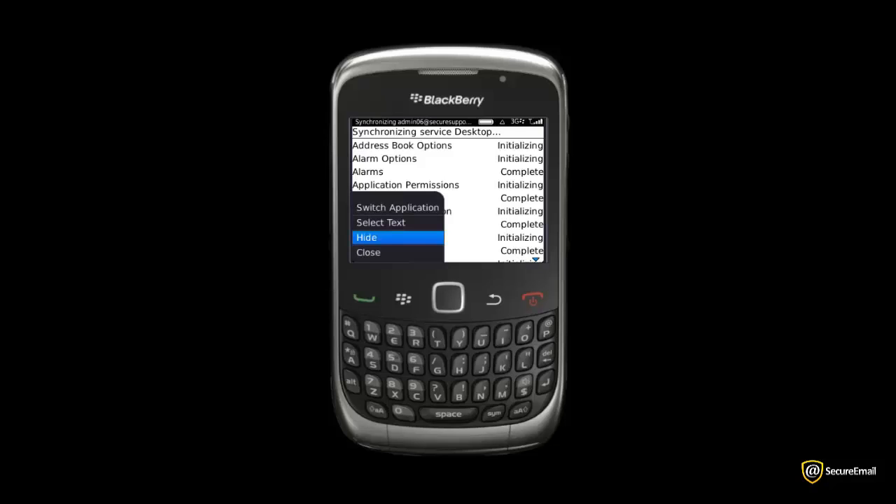
key(Down)
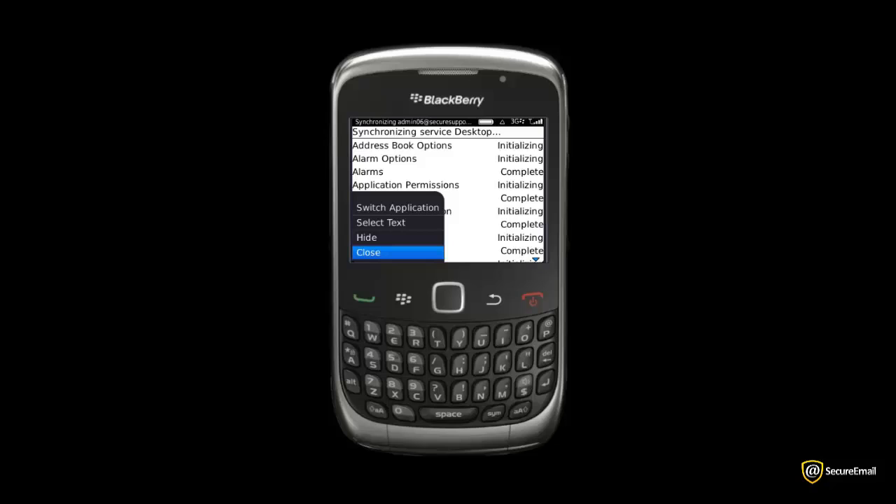
click(369, 252)
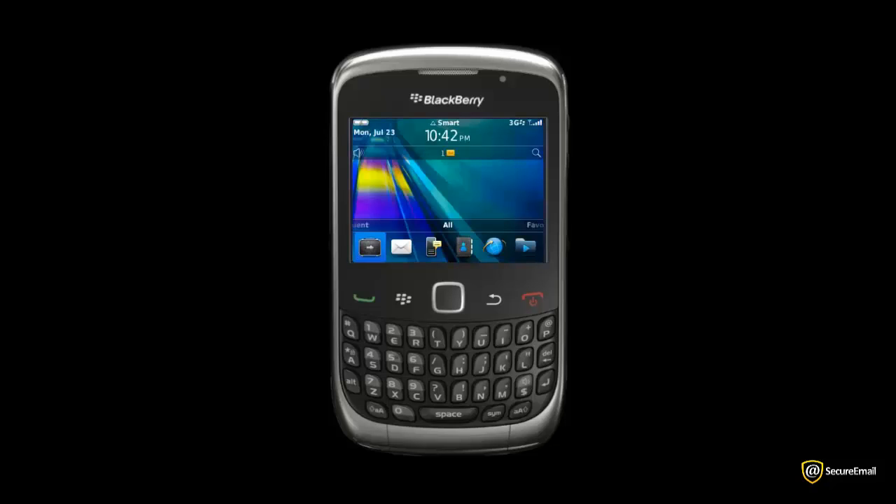